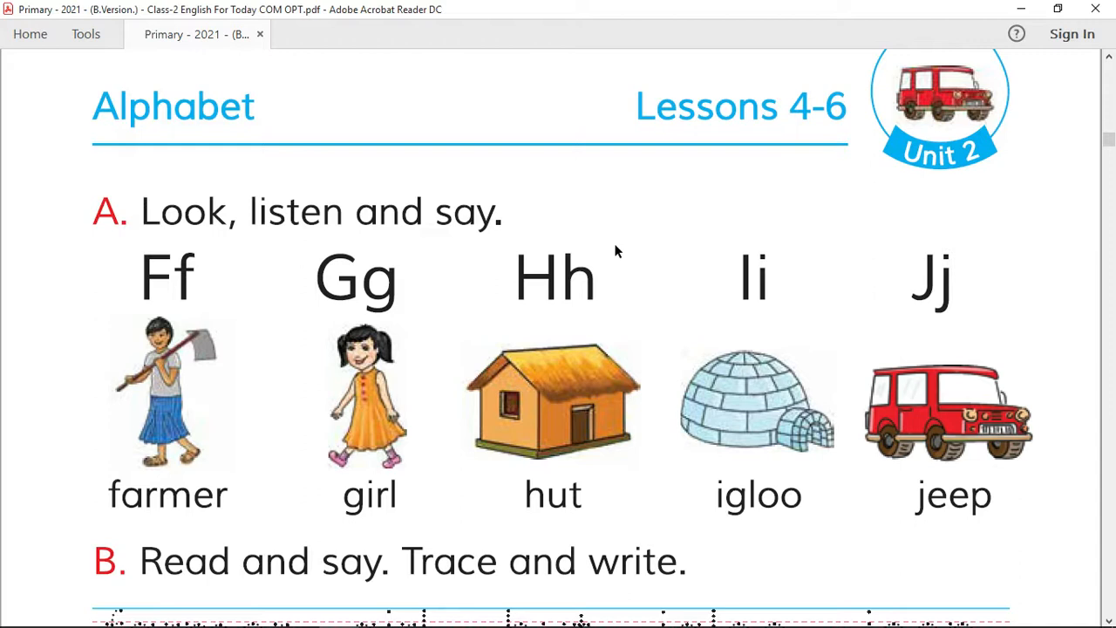
mouse_move(600, 253)
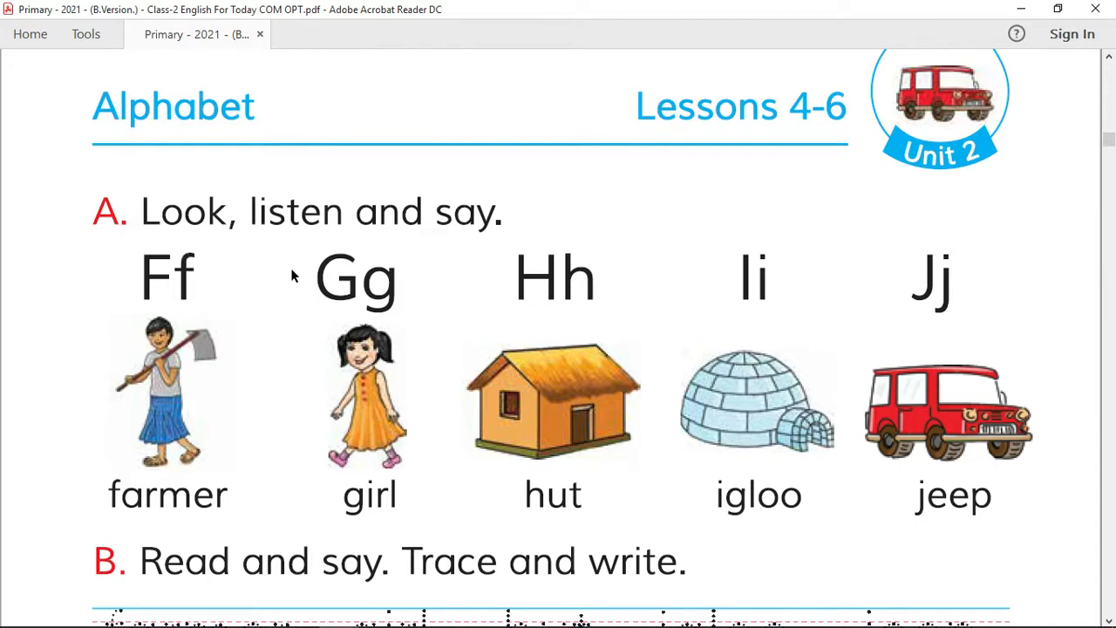
mouse_move(366, 275)
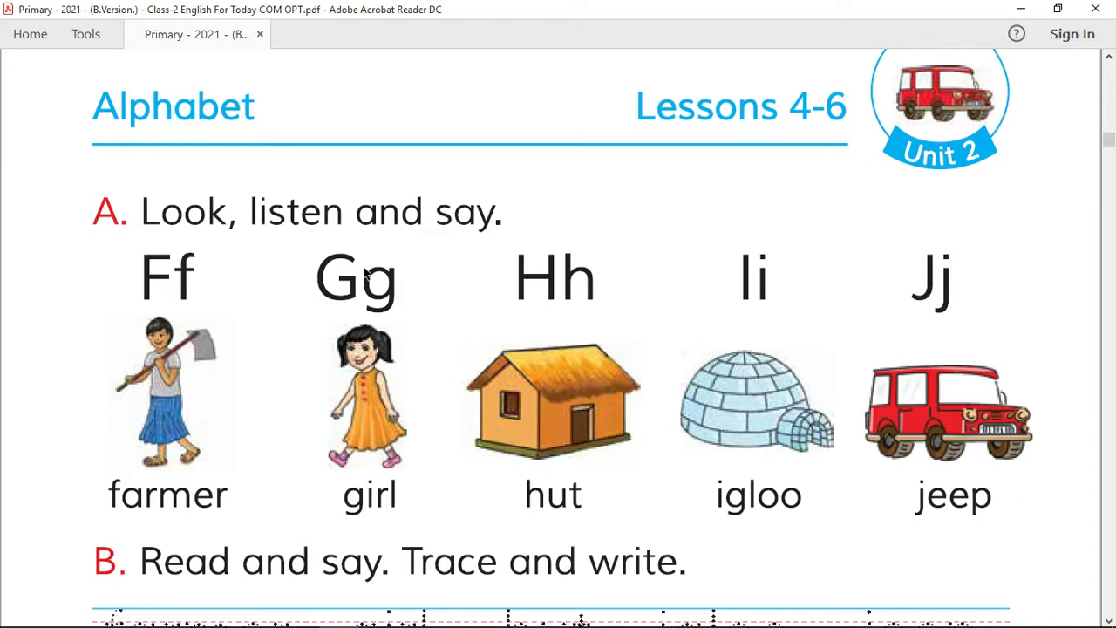
mouse_move(545, 285)
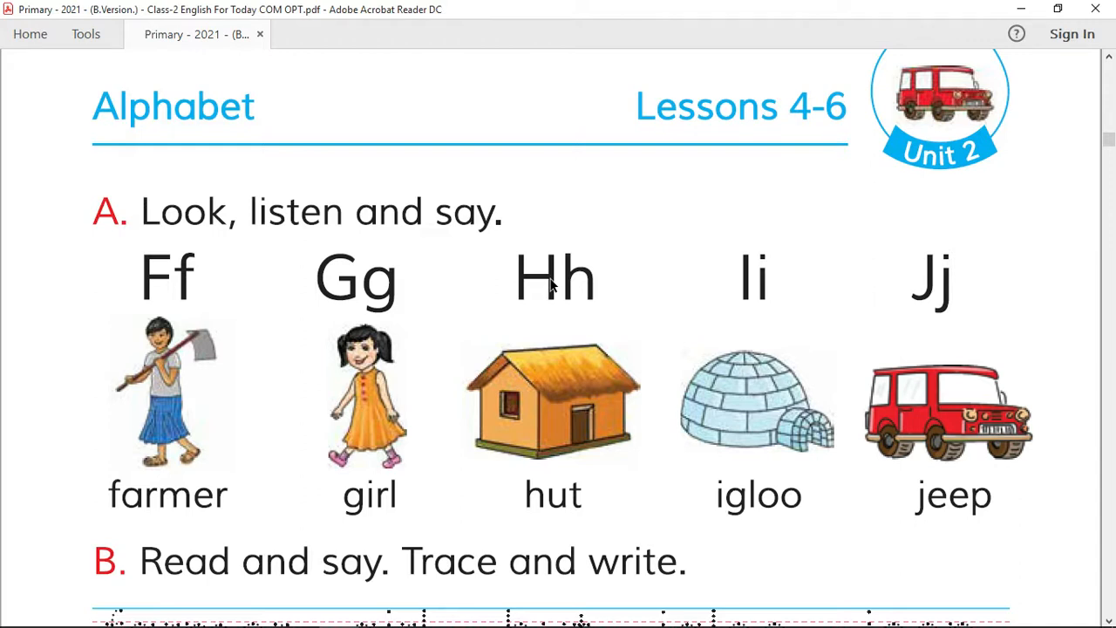
mouse_move(771, 281)
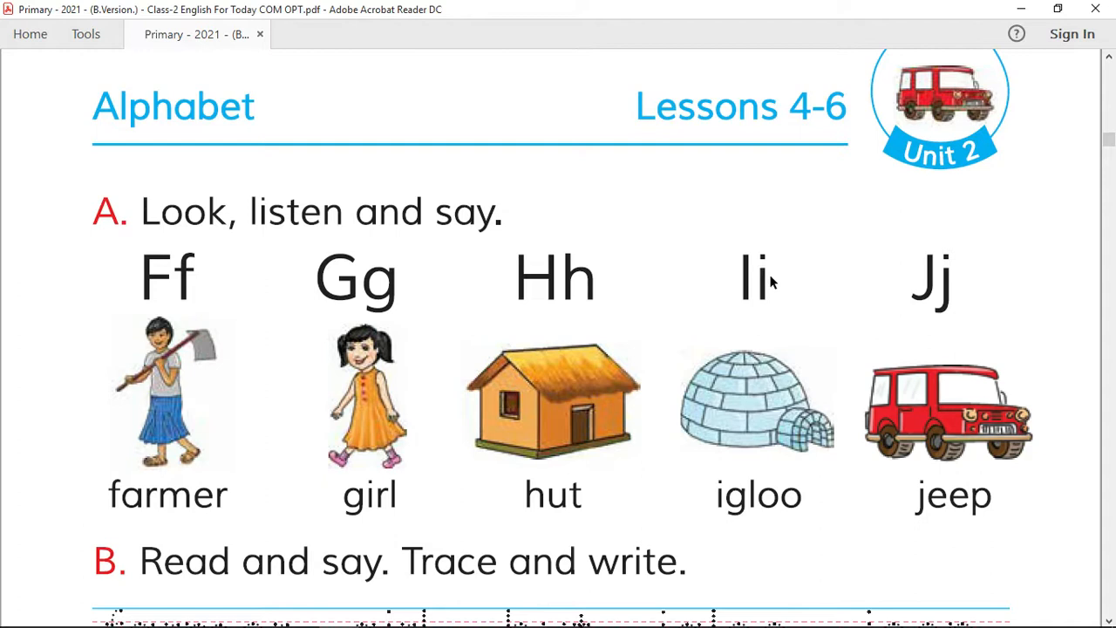
mouse_move(942, 282)
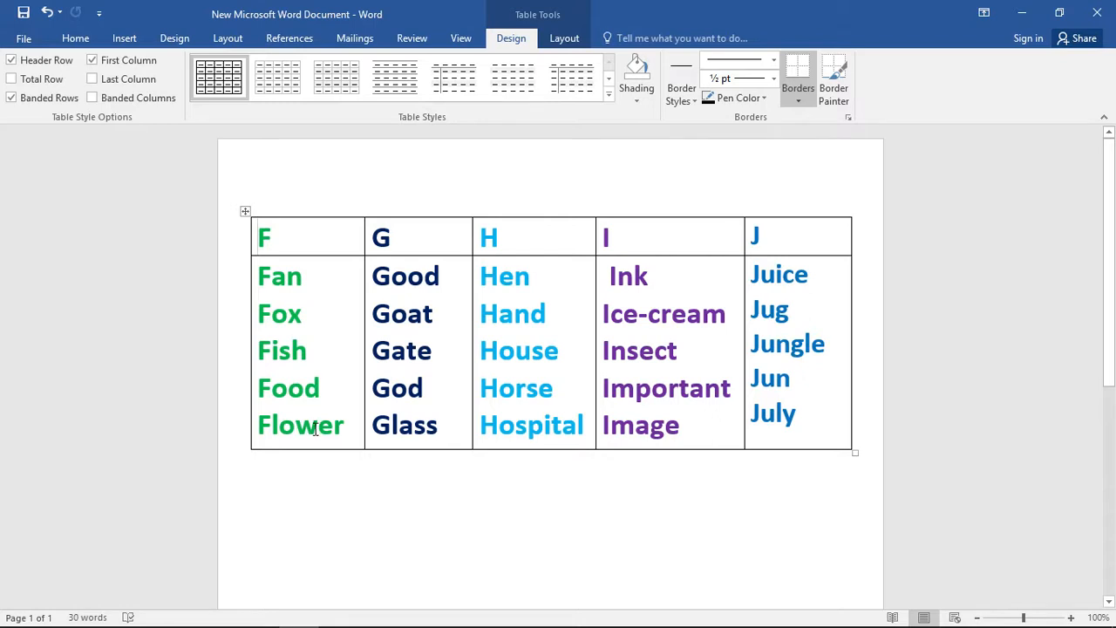
mouse_move(333, 417)
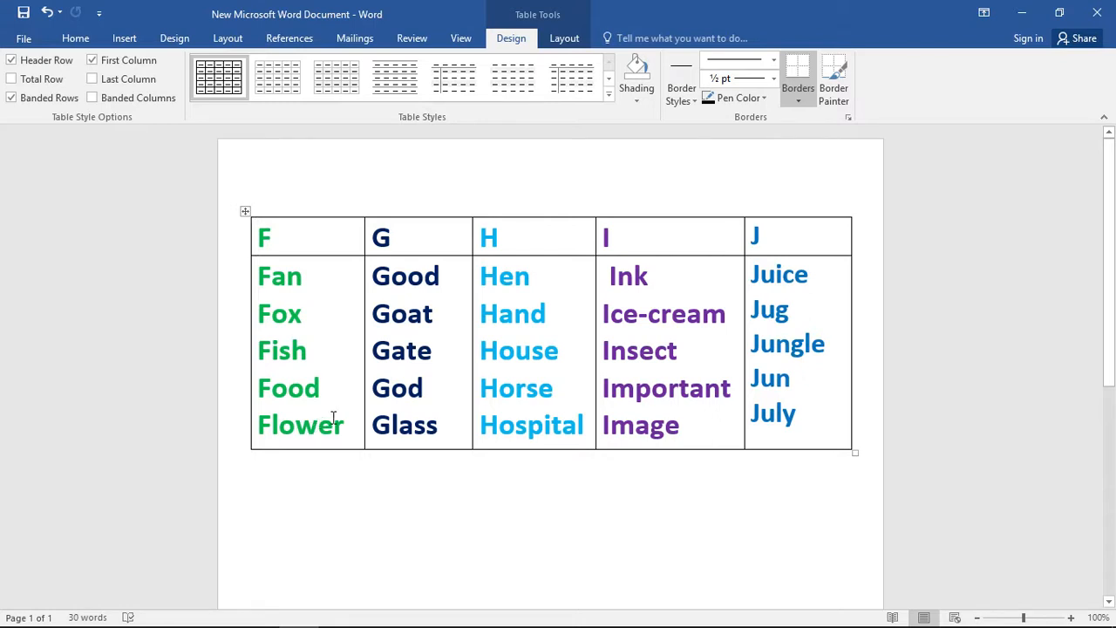
mouse_move(346, 376)
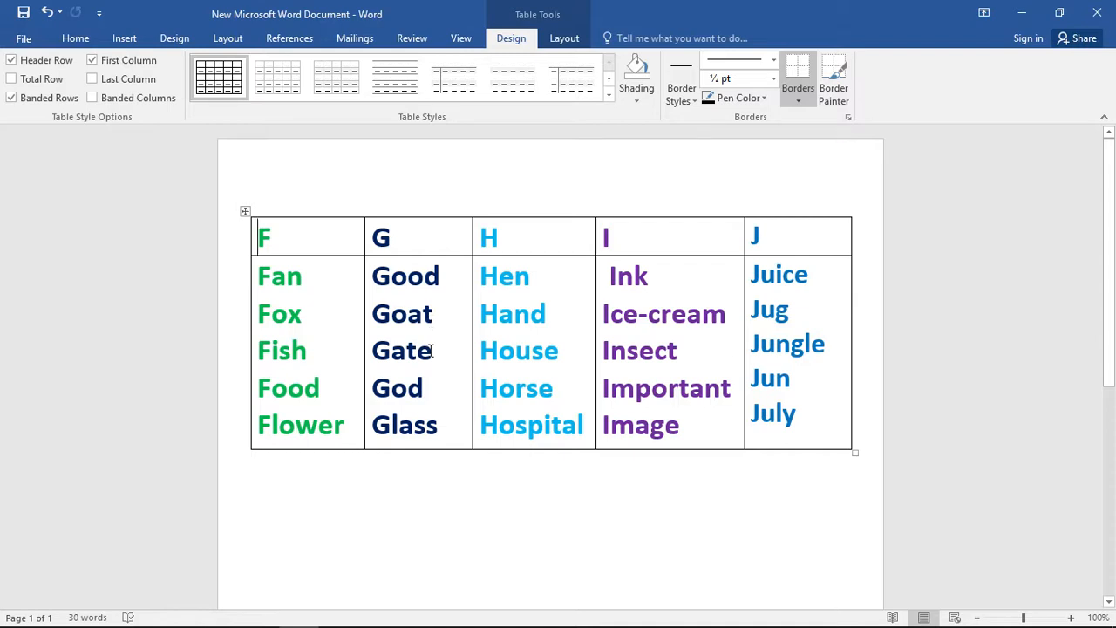
mouse_move(439, 382)
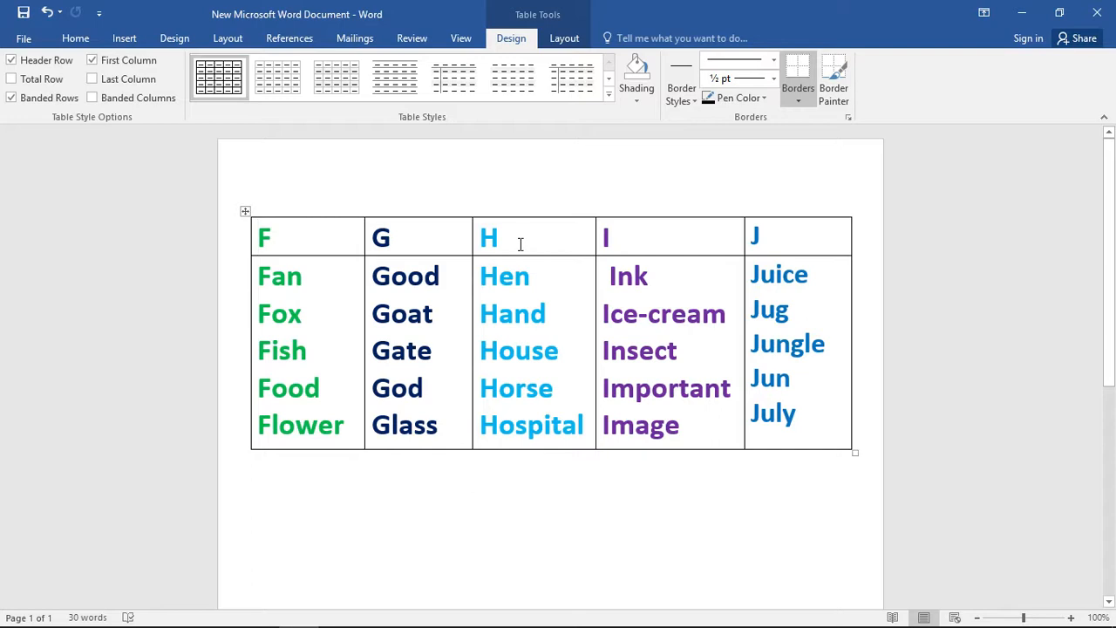
mouse_move(538, 308)
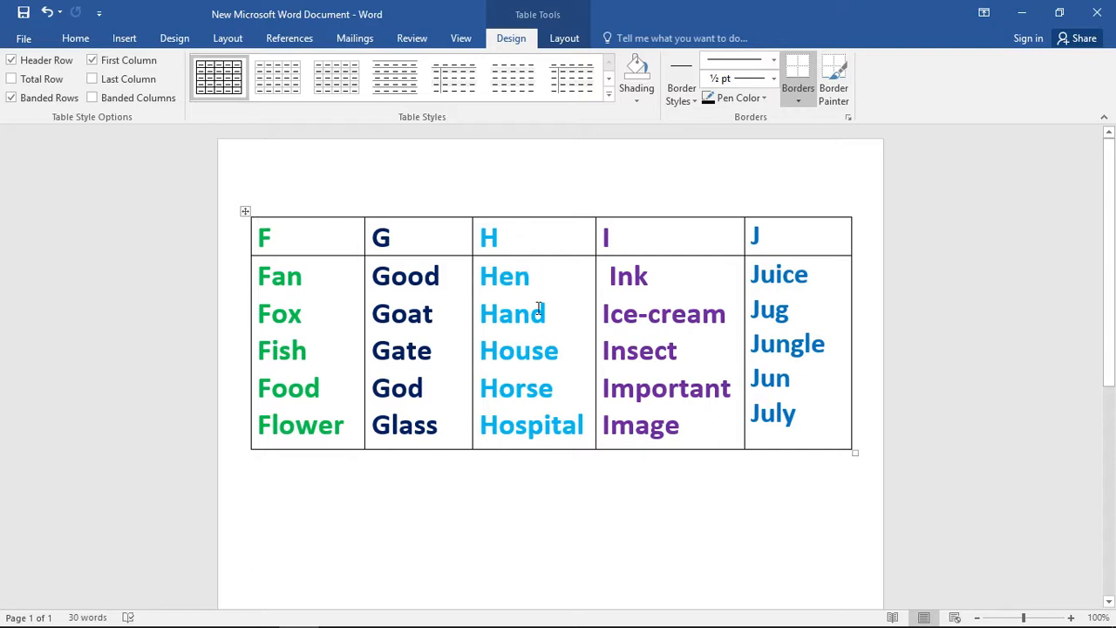
mouse_move(540, 346)
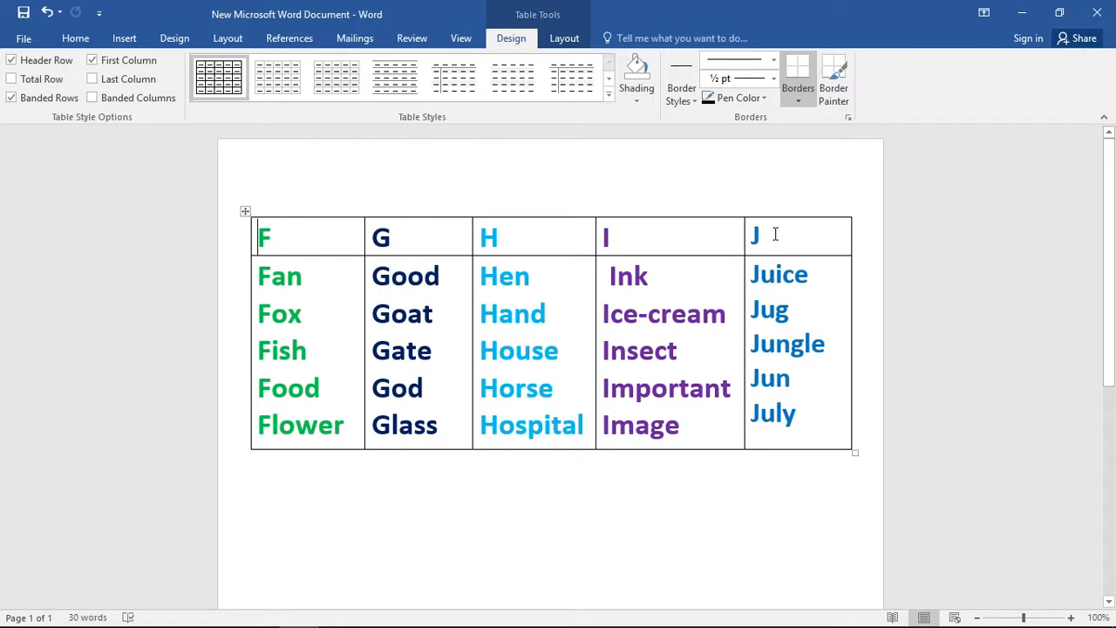
mouse_move(796, 281)
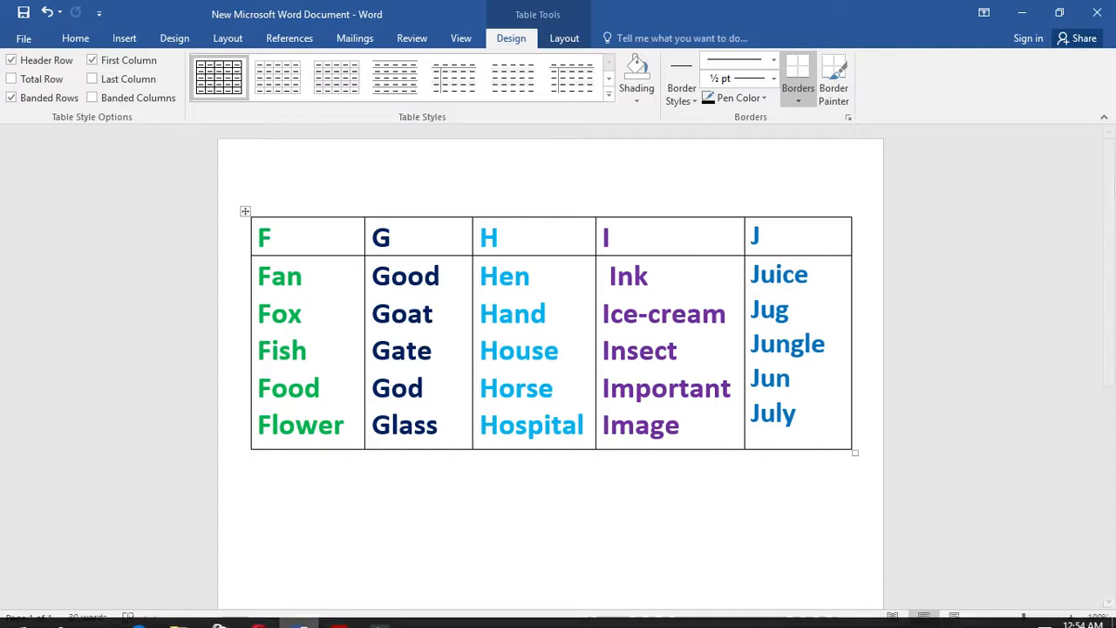
Step: Review the dotted words farmer, girl, hut, igloo and jeep, scrolling toward exercise C
click(338, 611)
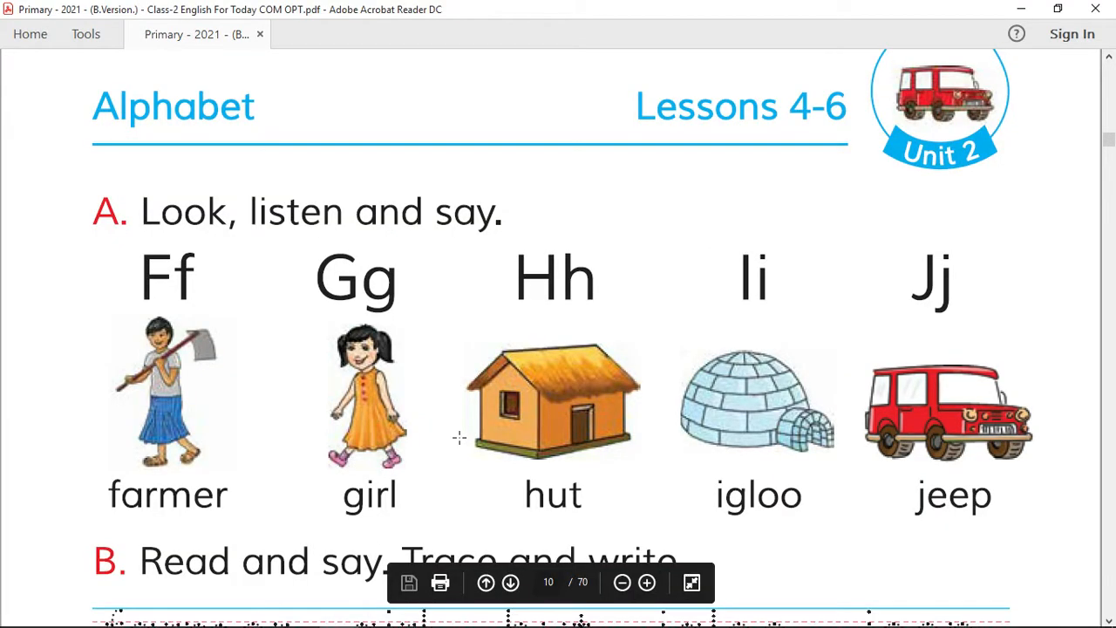
scroll(down, 3)
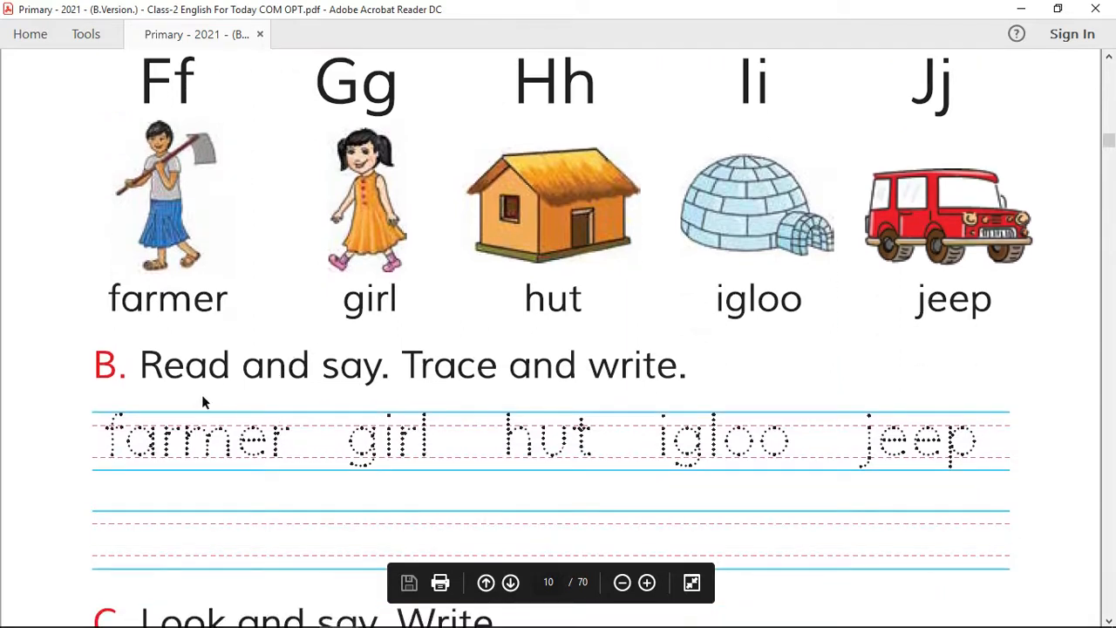
scroll(down, 3)
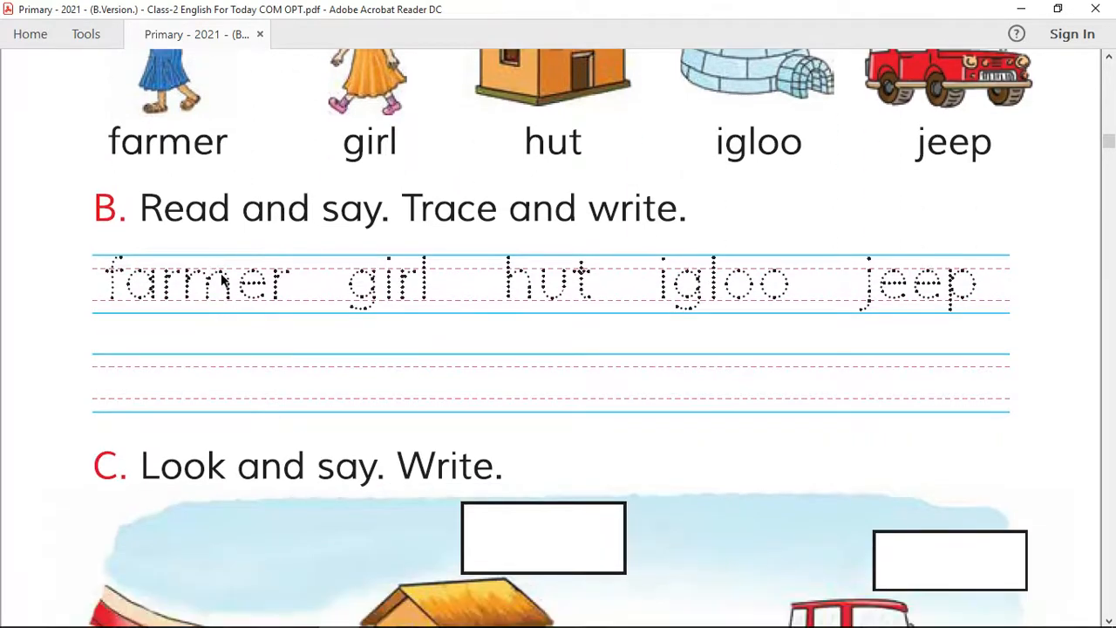
scroll(down, 3)
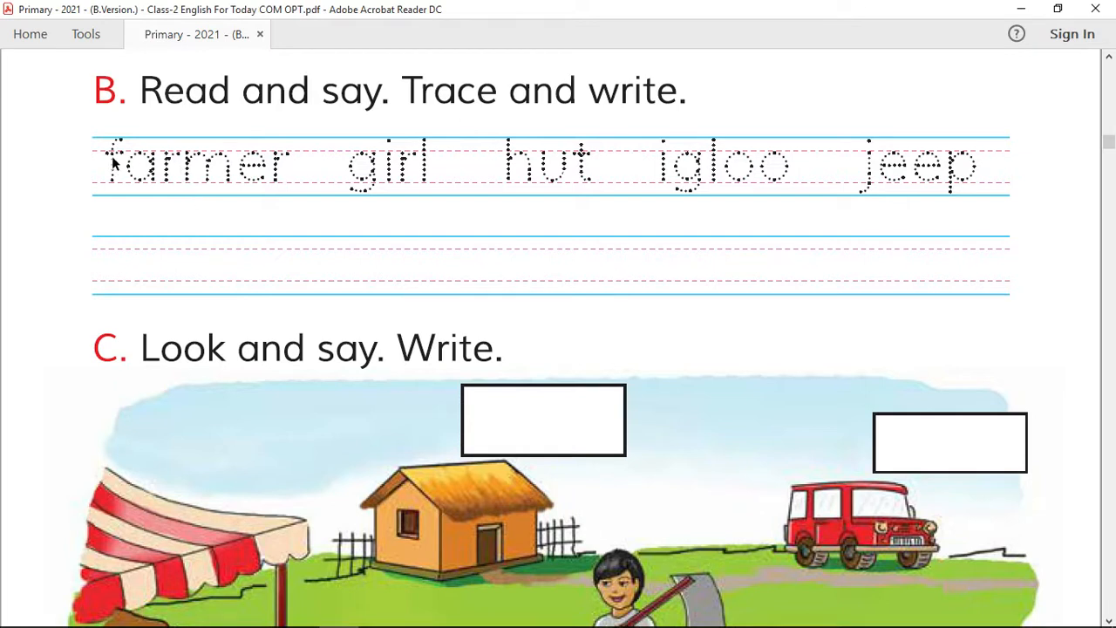
mouse_move(112, 165)
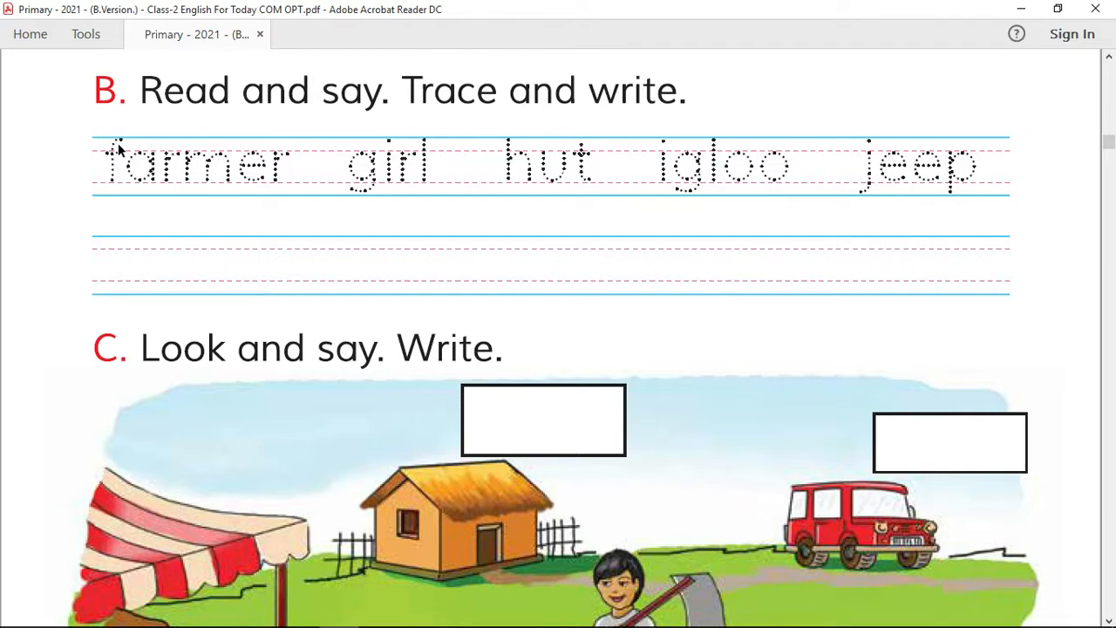
mouse_move(105, 190)
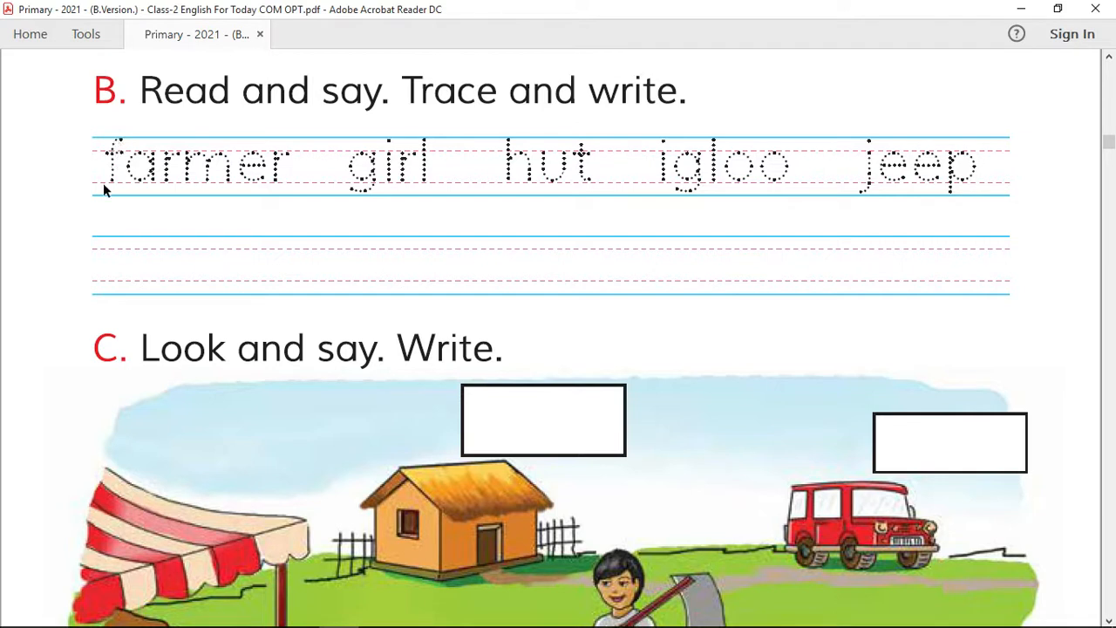
mouse_move(117, 178)
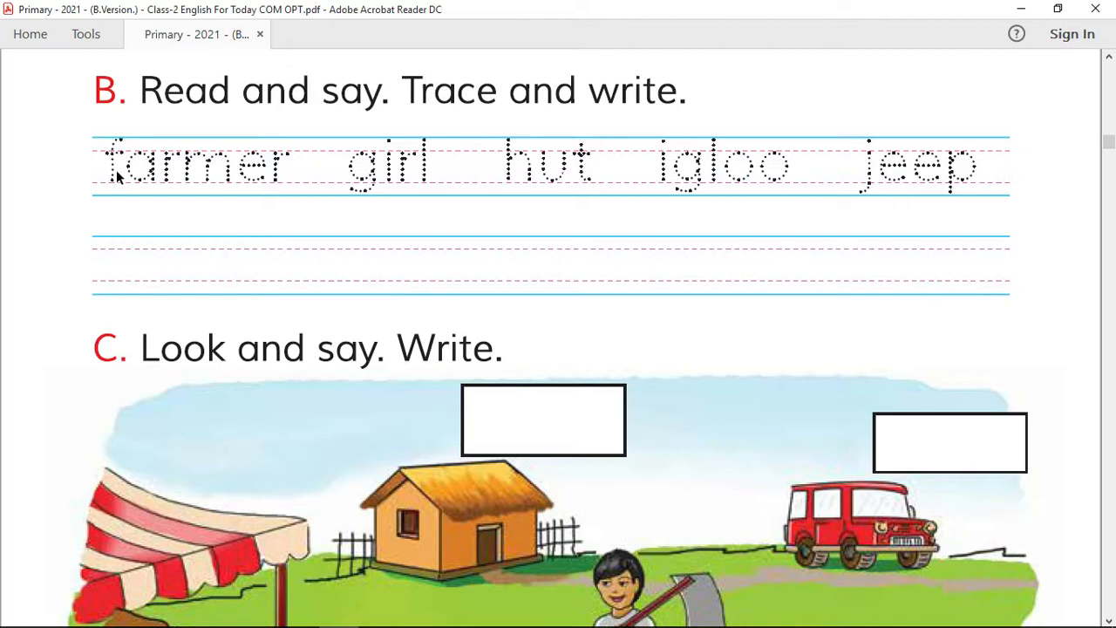
mouse_move(175, 167)
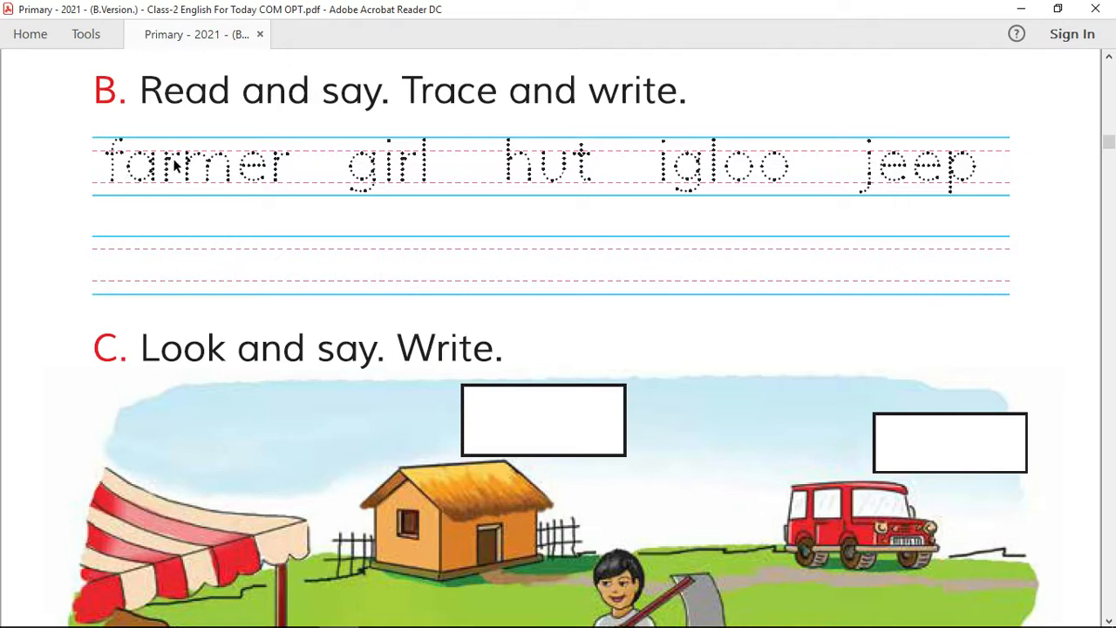
mouse_move(222, 182)
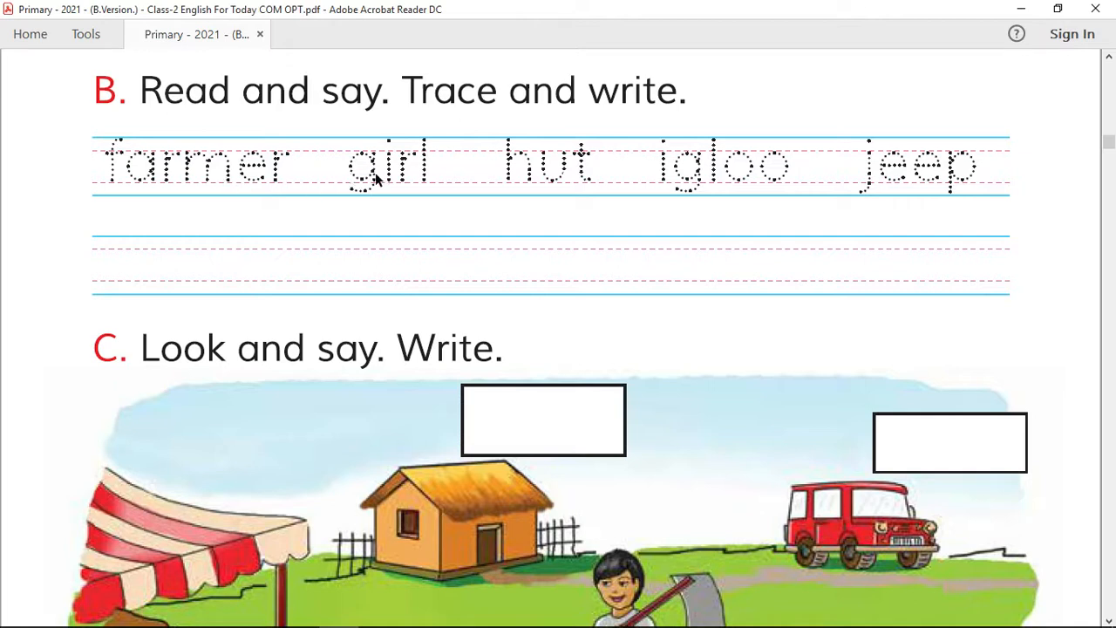
mouse_move(440, 177)
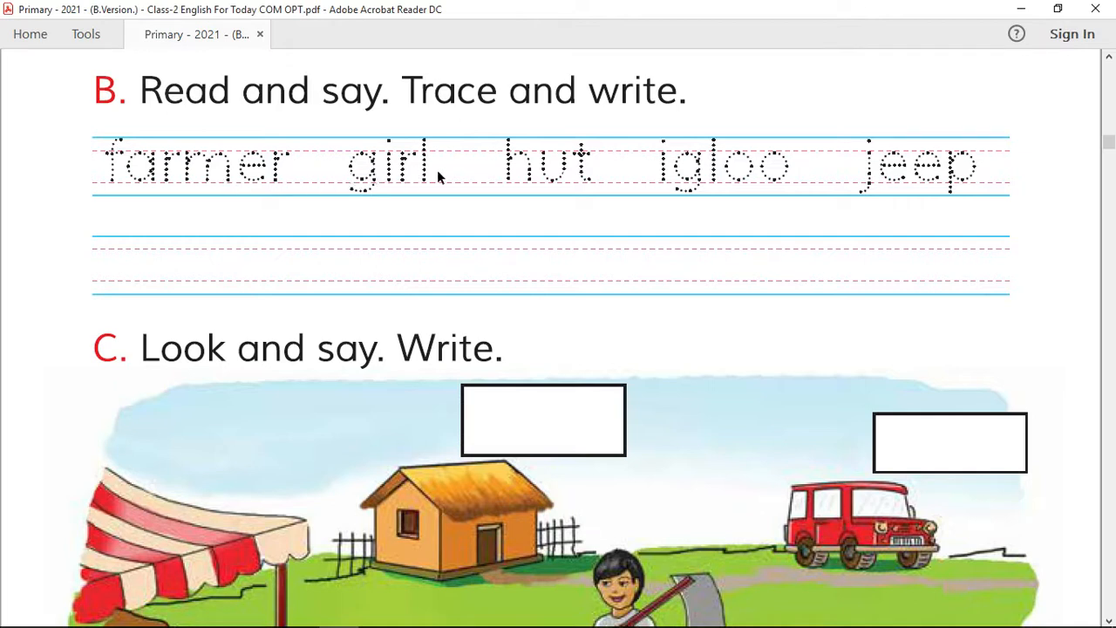
mouse_move(585, 177)
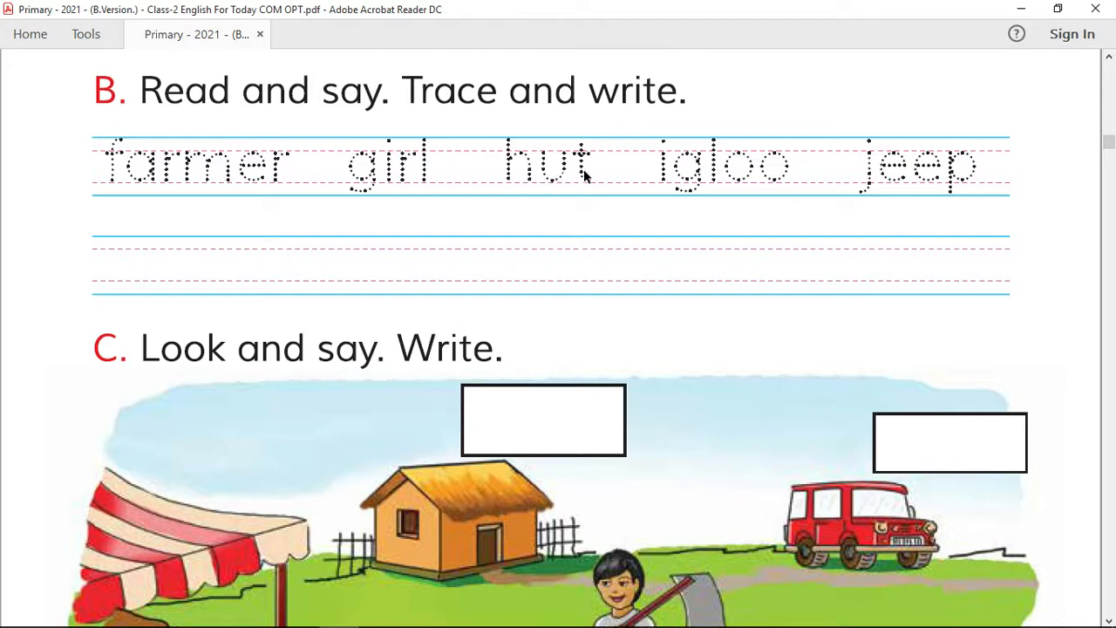
mouse_move(693, 172)
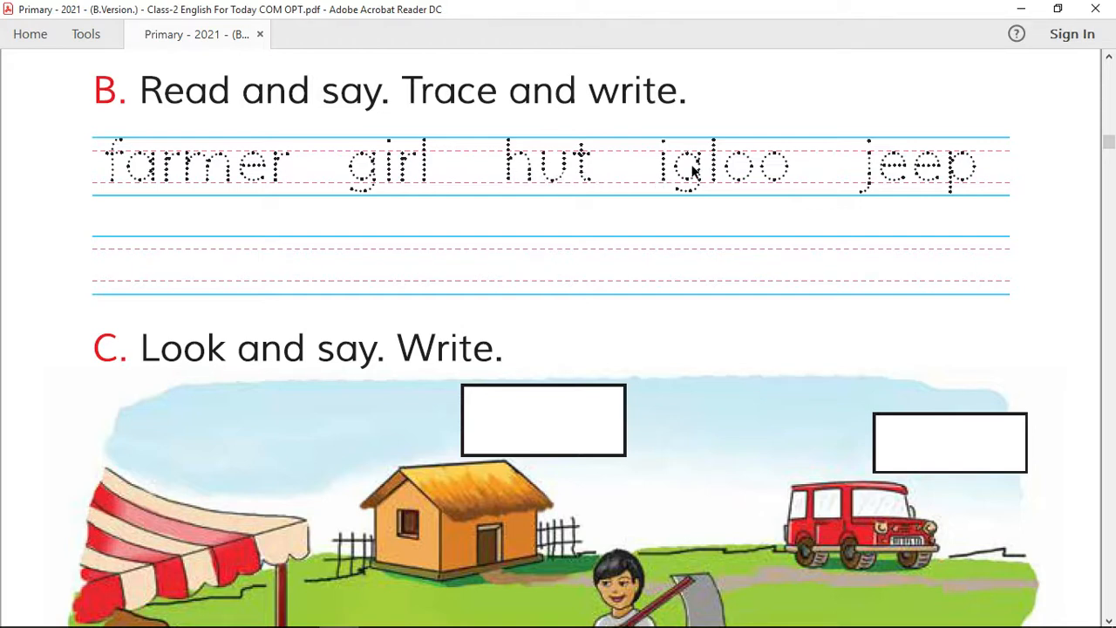
mouse_move(755, 180)
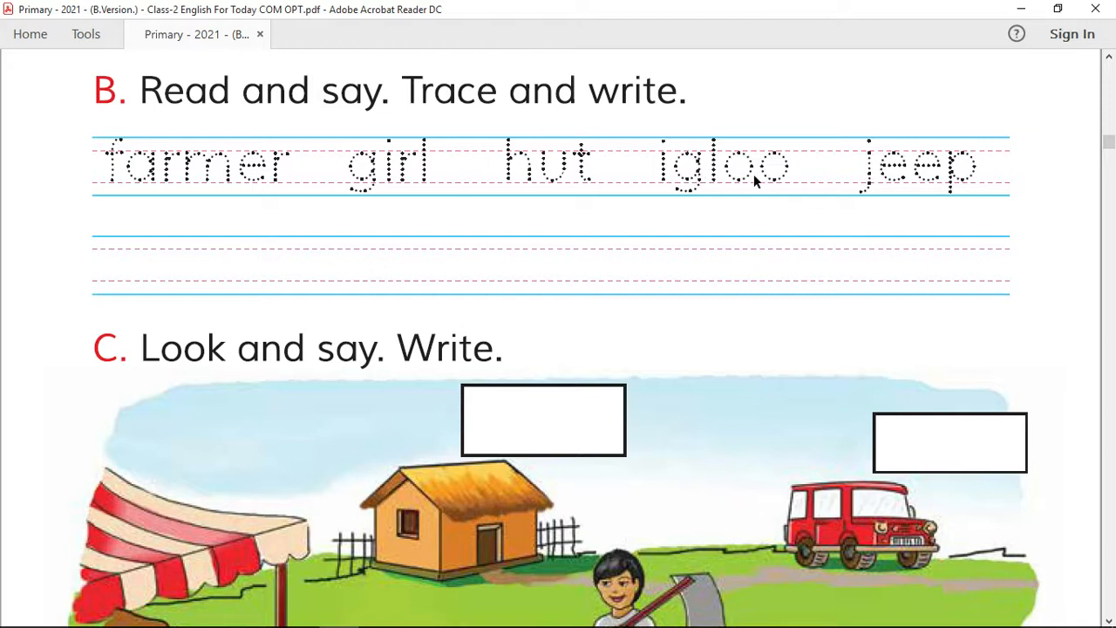
mouse_move(874, 183)
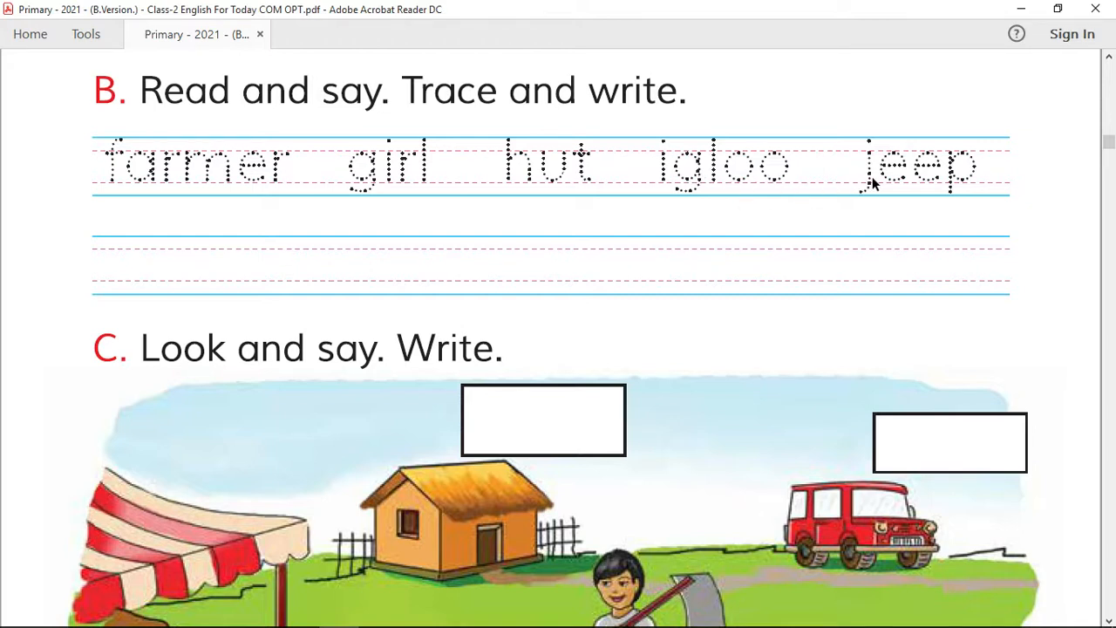
mouse_move(964, 189)
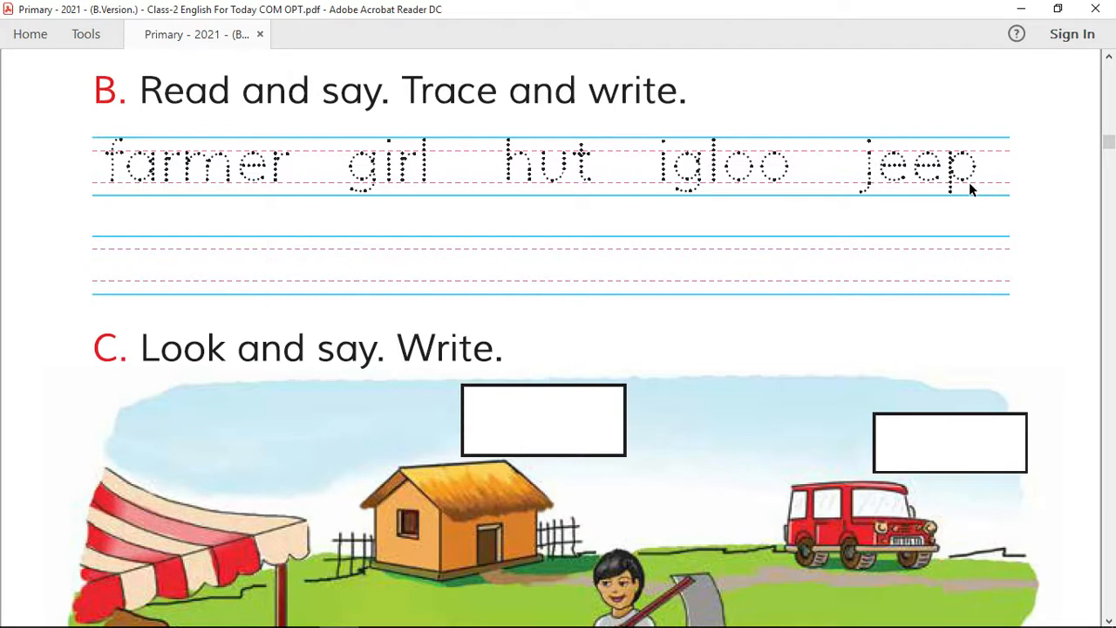
mouse_move(170, 187)
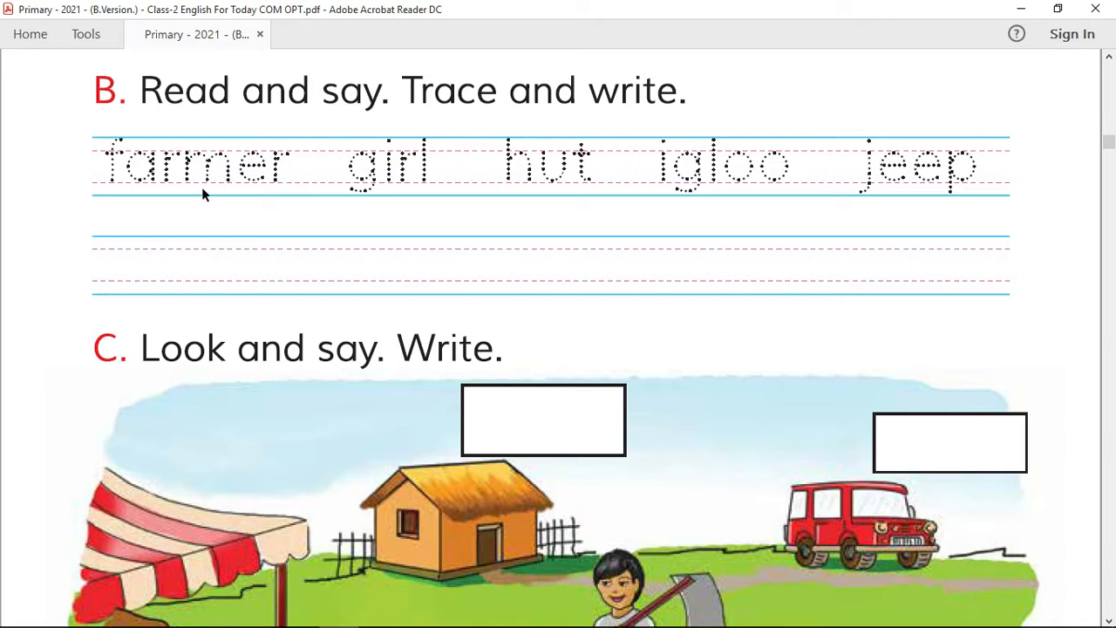
mouse_move(183, 268)
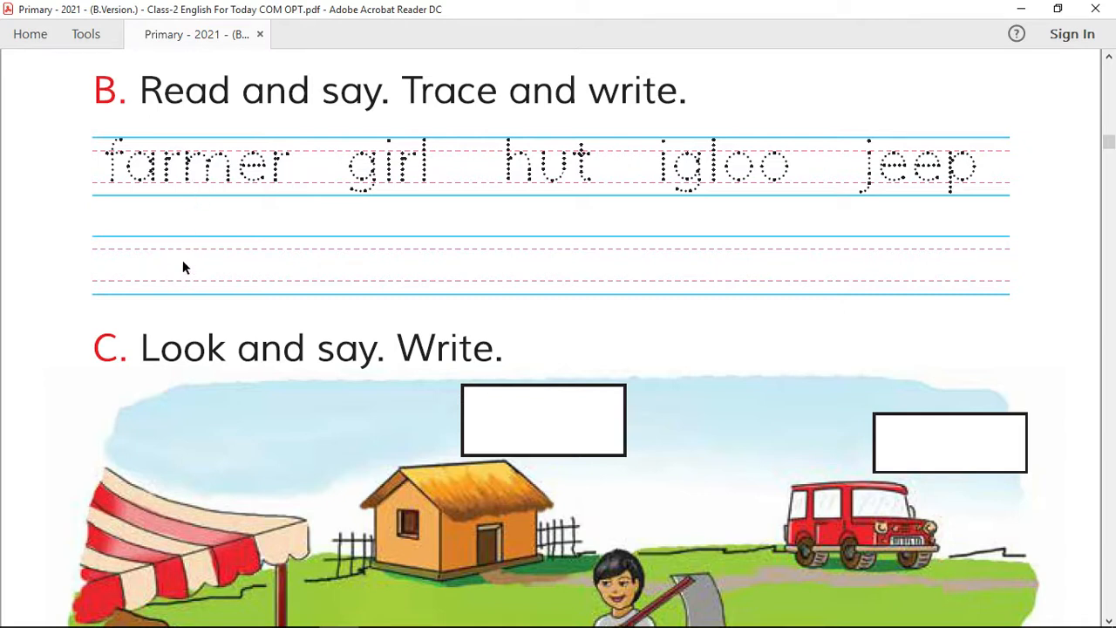
mouse_move(186, 274)
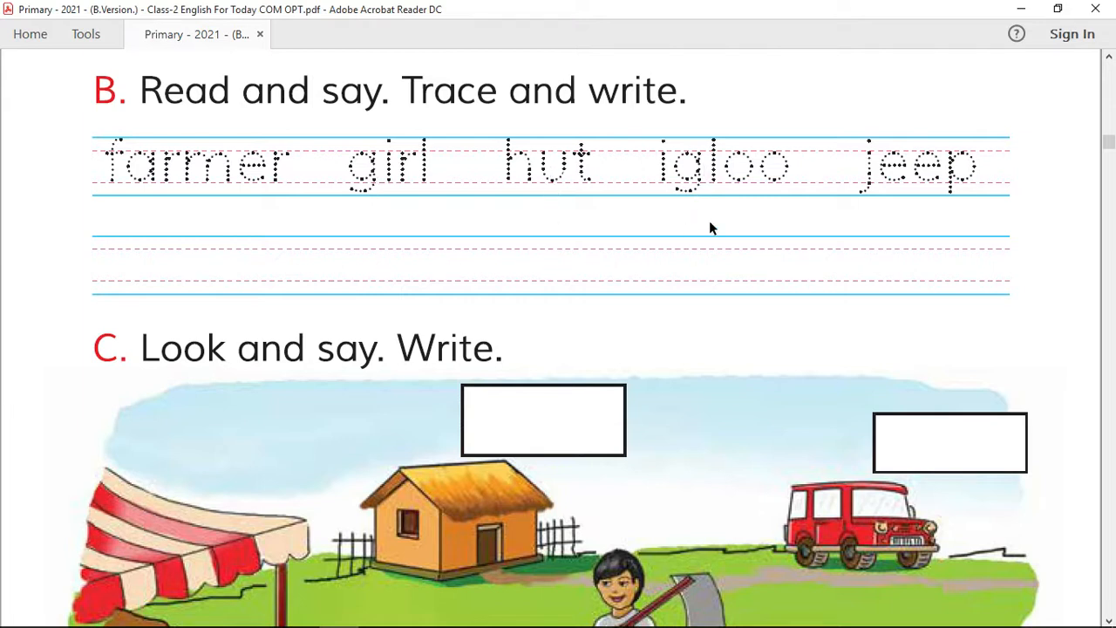
mouse_move(933, 173)
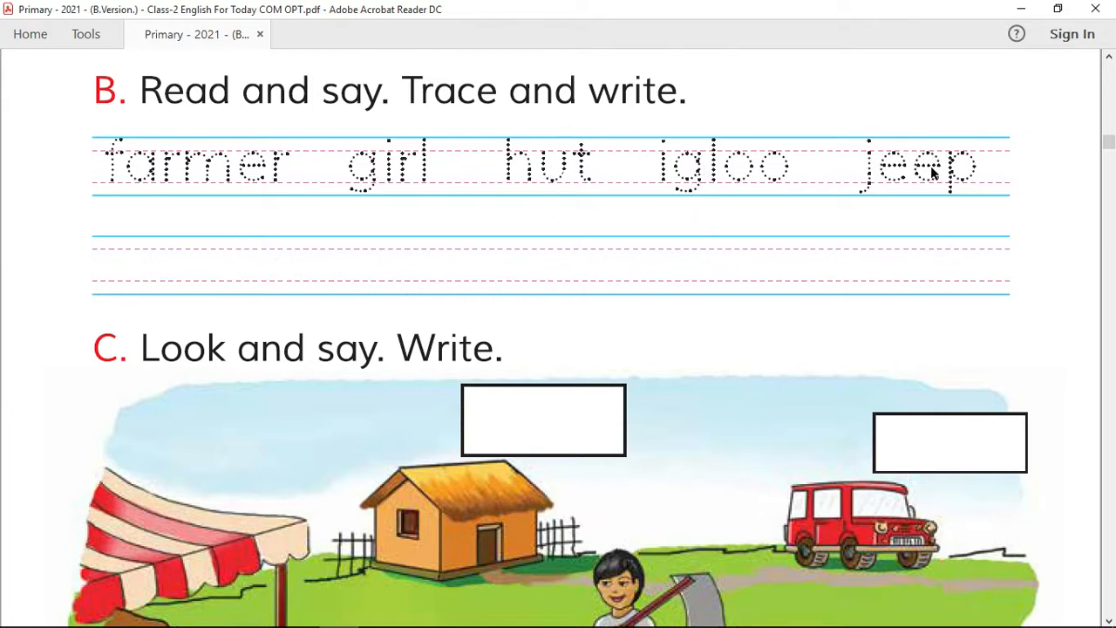
mouse_move(729, 296)
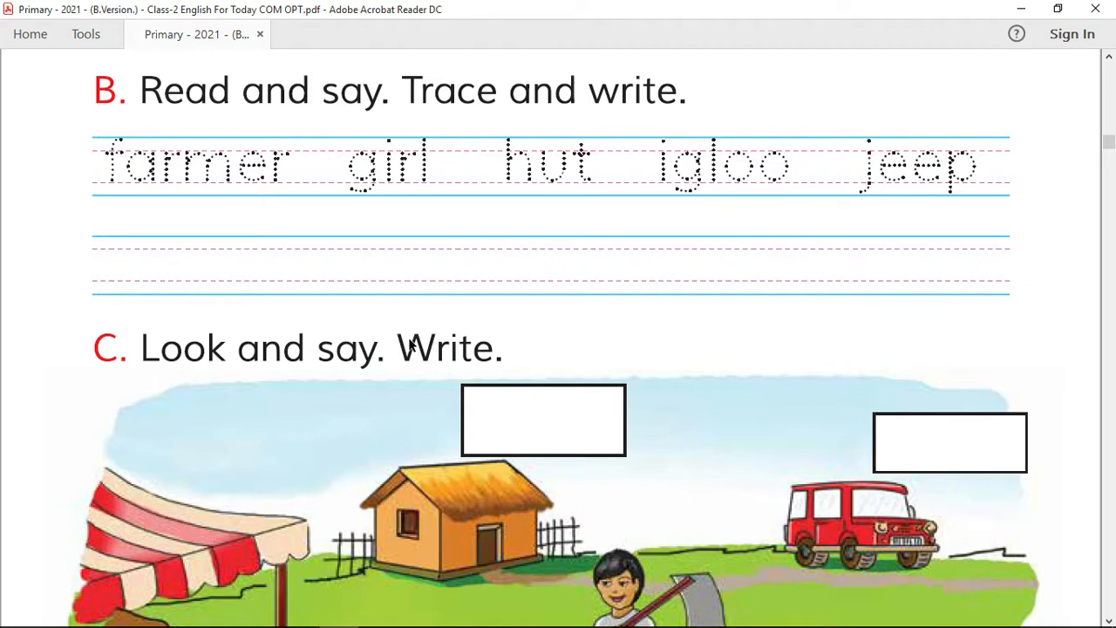
mouse_move(314, 360)
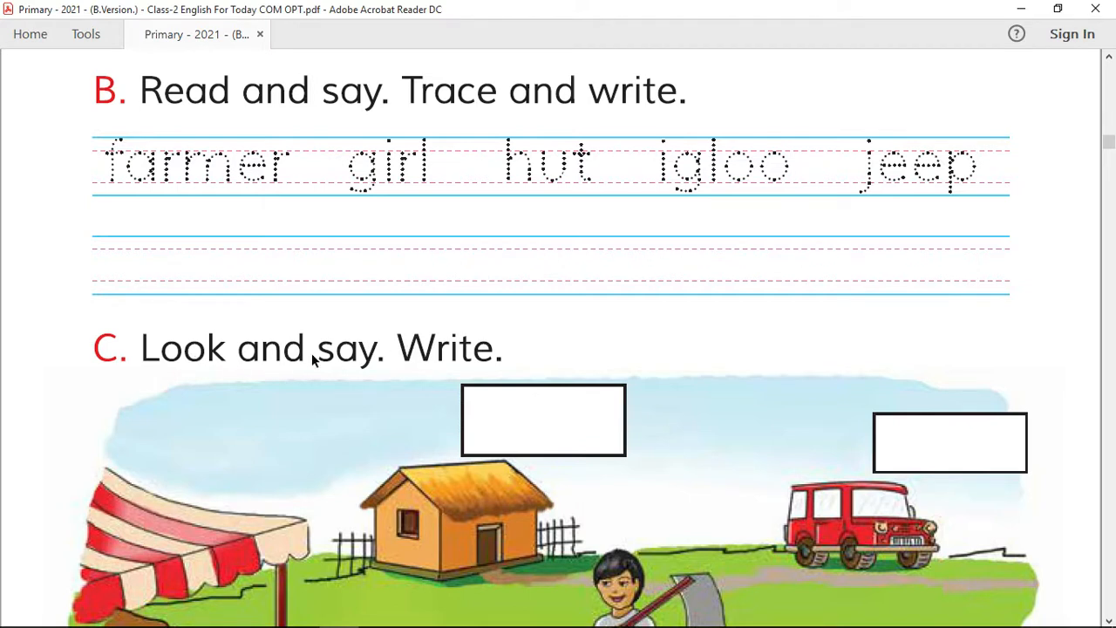
scroll(down, 3)
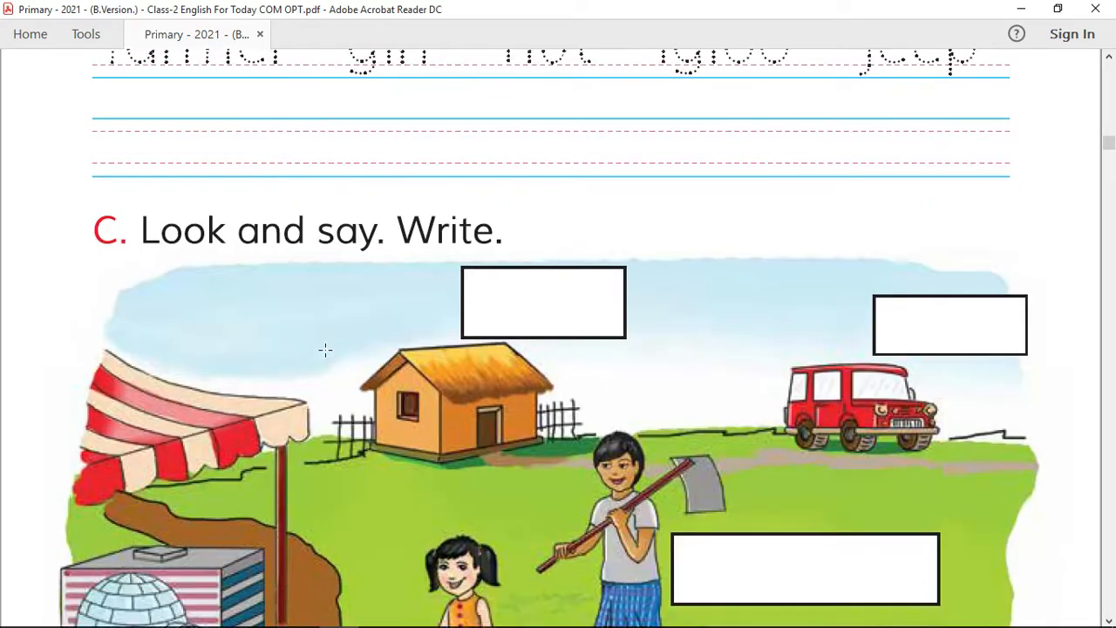
Step: Scroll down to reveal the whole exercise C scene with its empty label boxes
scroll(down, 3)
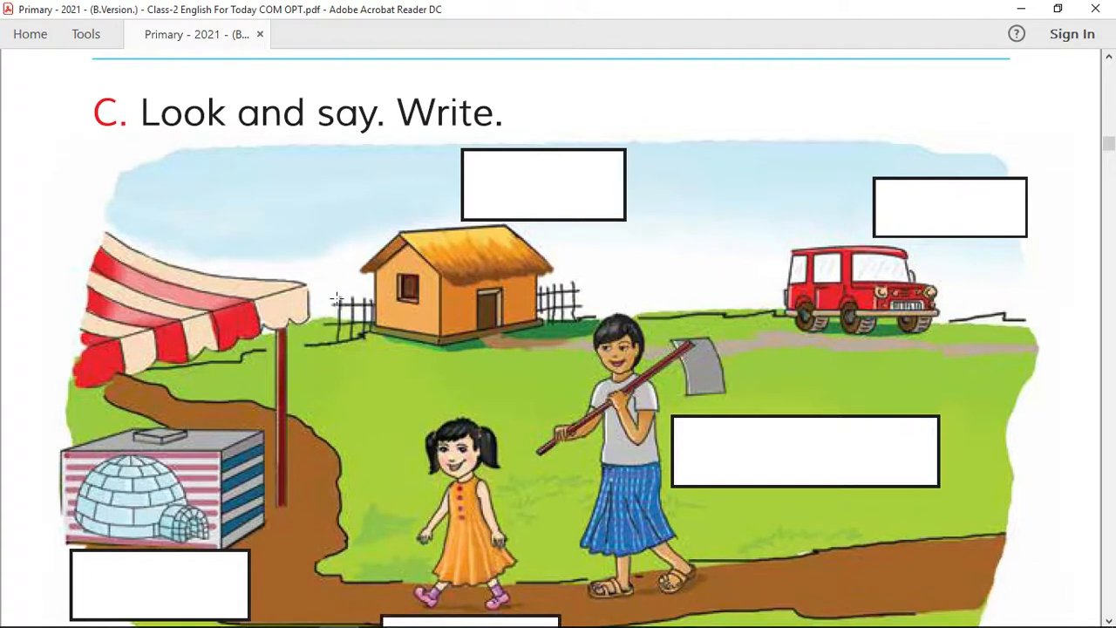
scroll(down, 3)
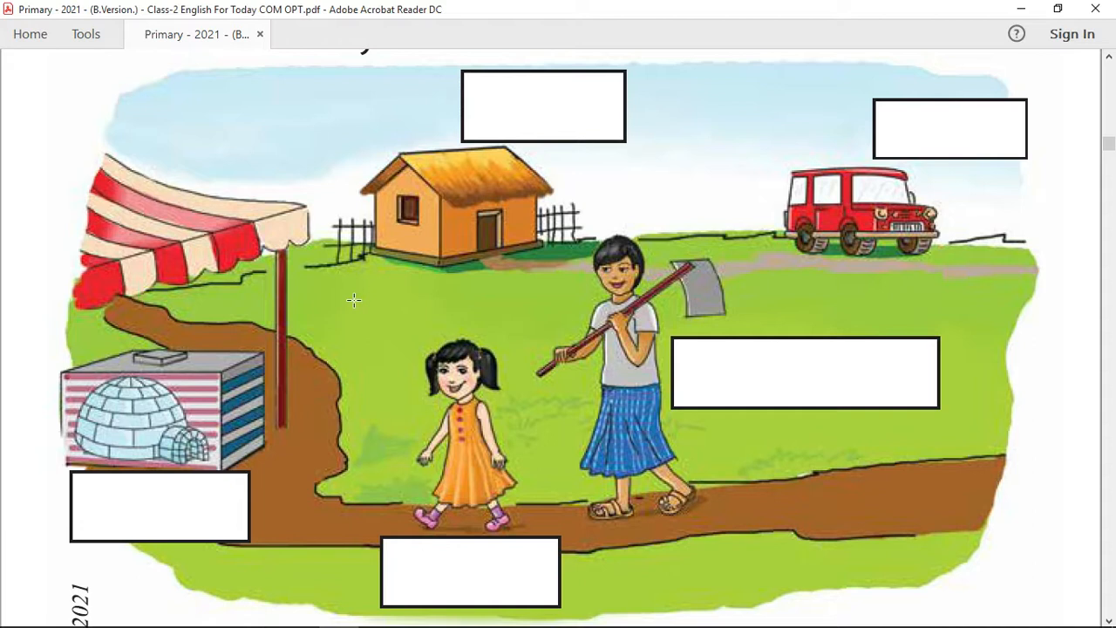
mouse_move(521, 102)
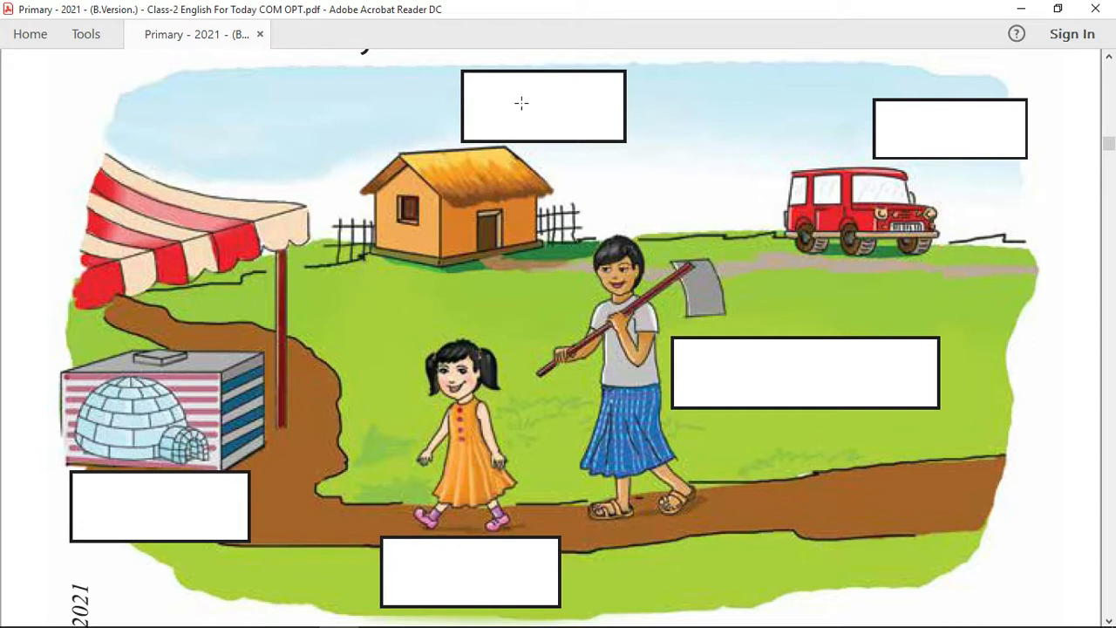
mouse_move(393, 89)
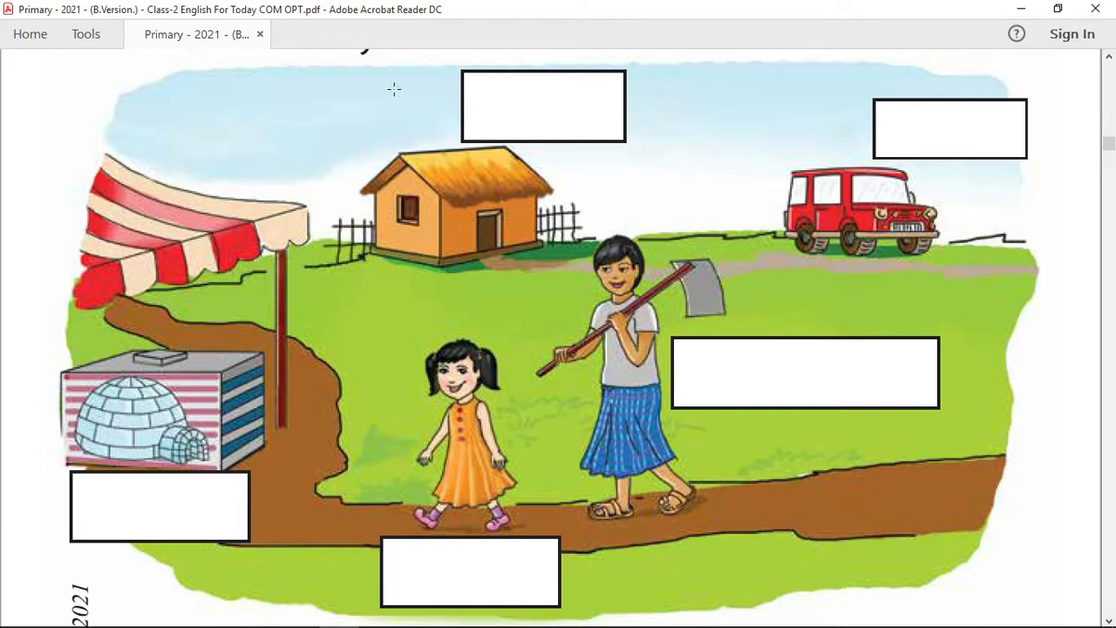
mouse_move(484, 109)
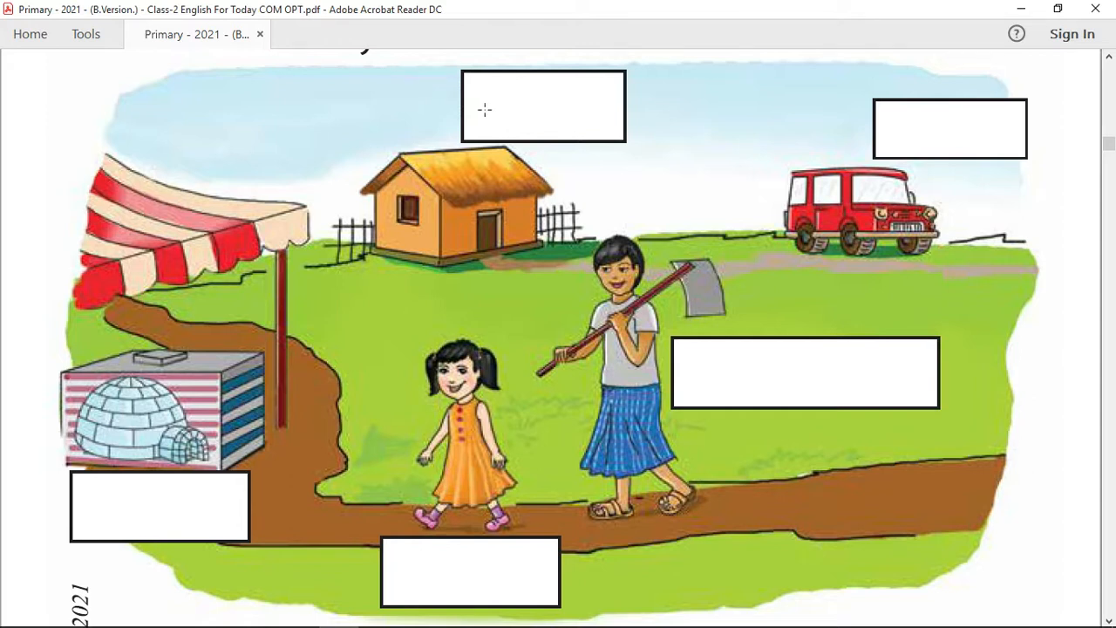
mouse_move(466, 189)
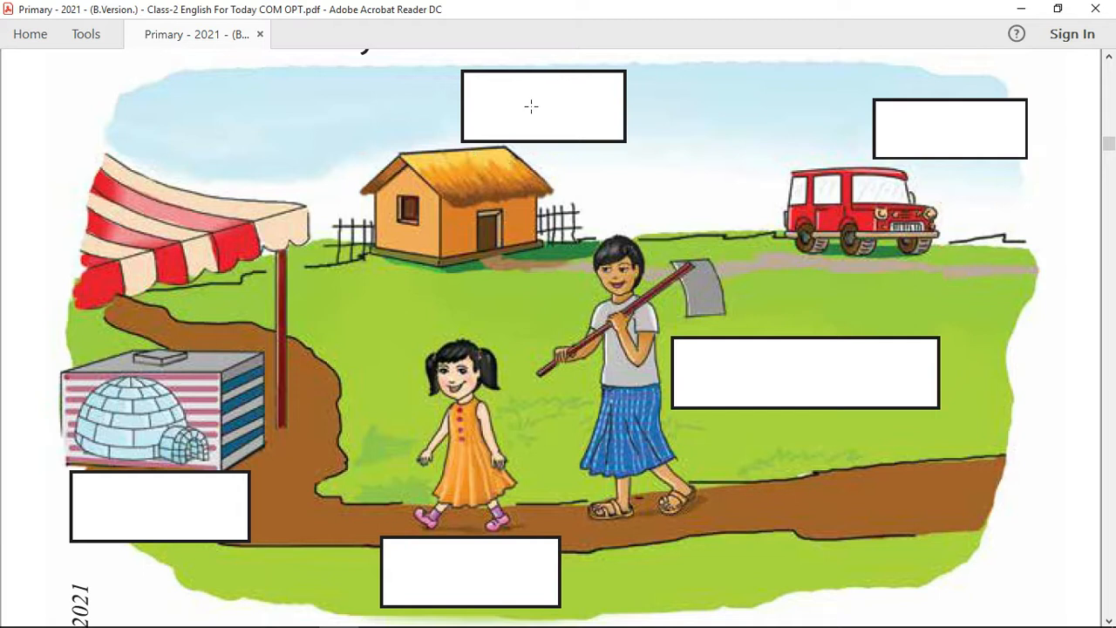
mouse_move(913, 106)
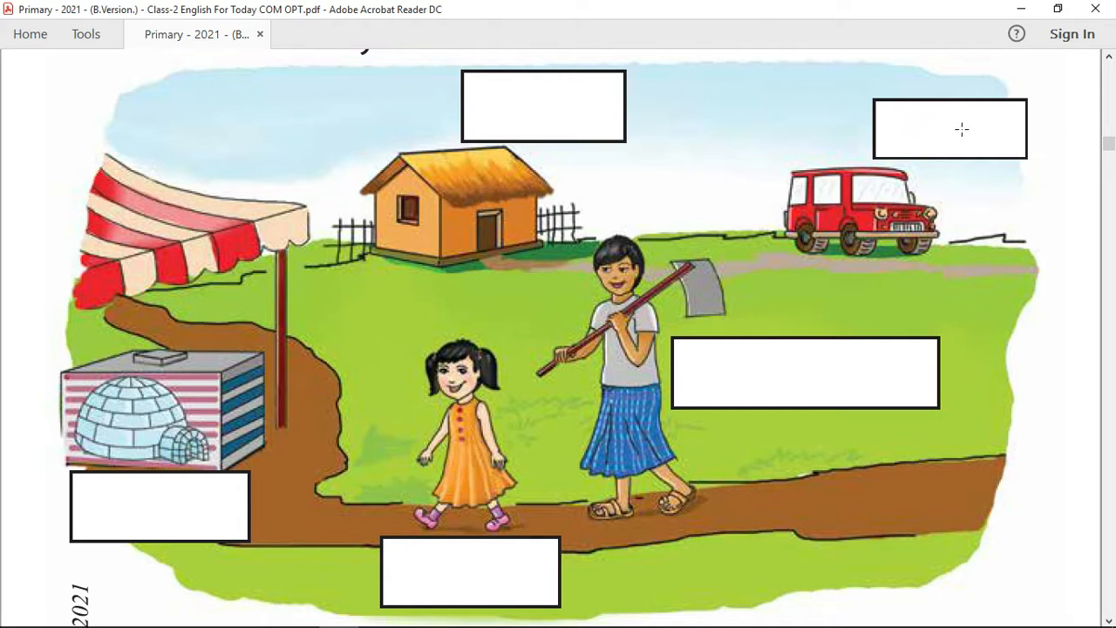
mouse_move(644, 355)
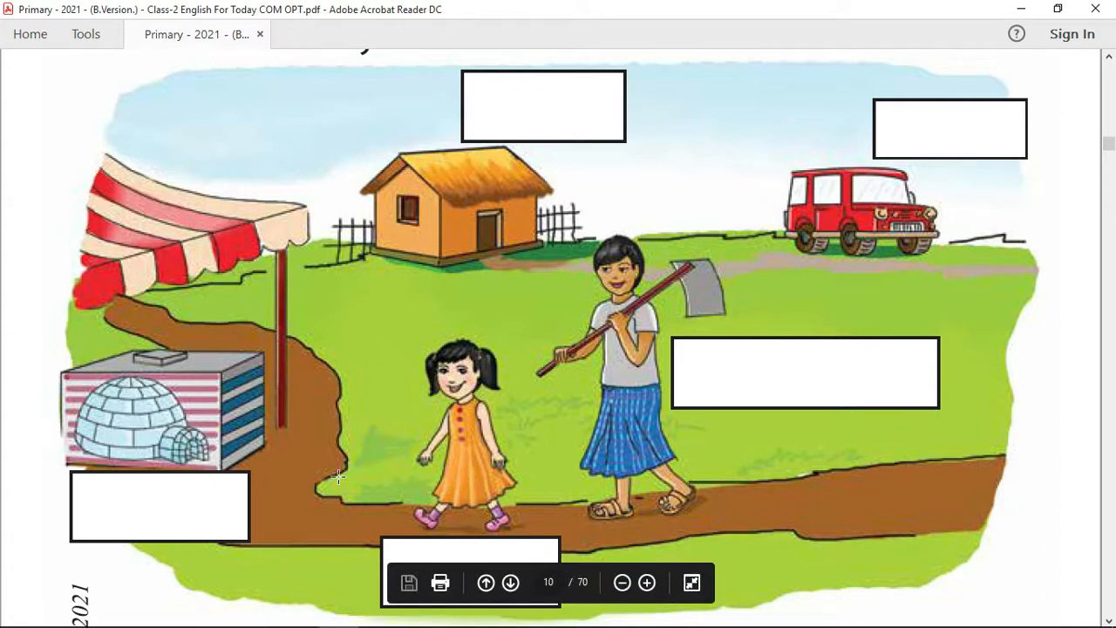
mouse_move(436, 550)
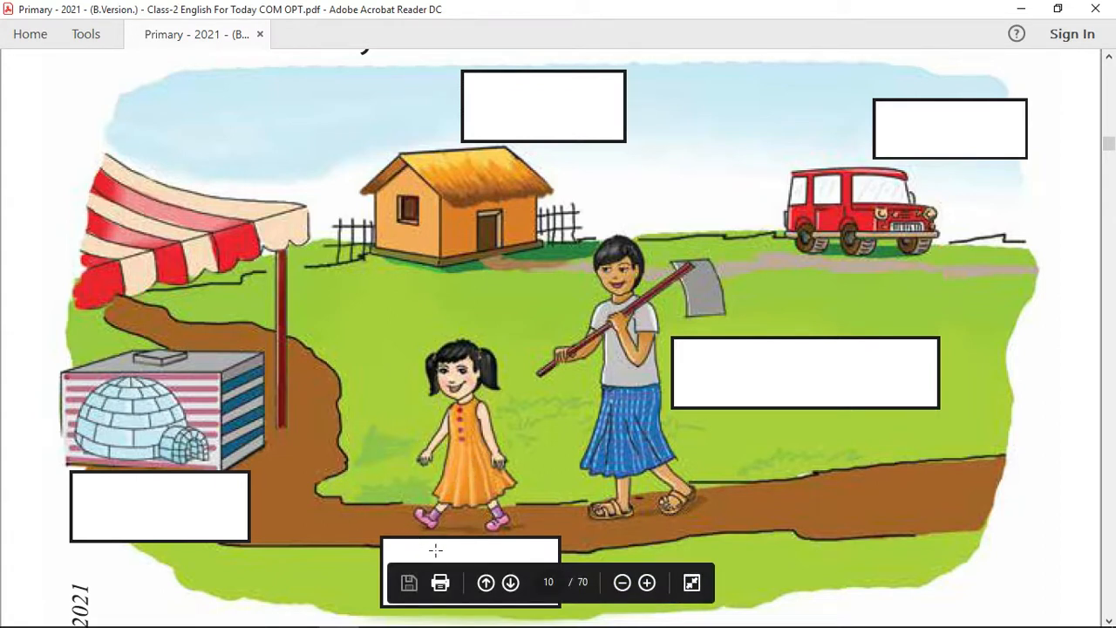
mouse_move(171, 321)
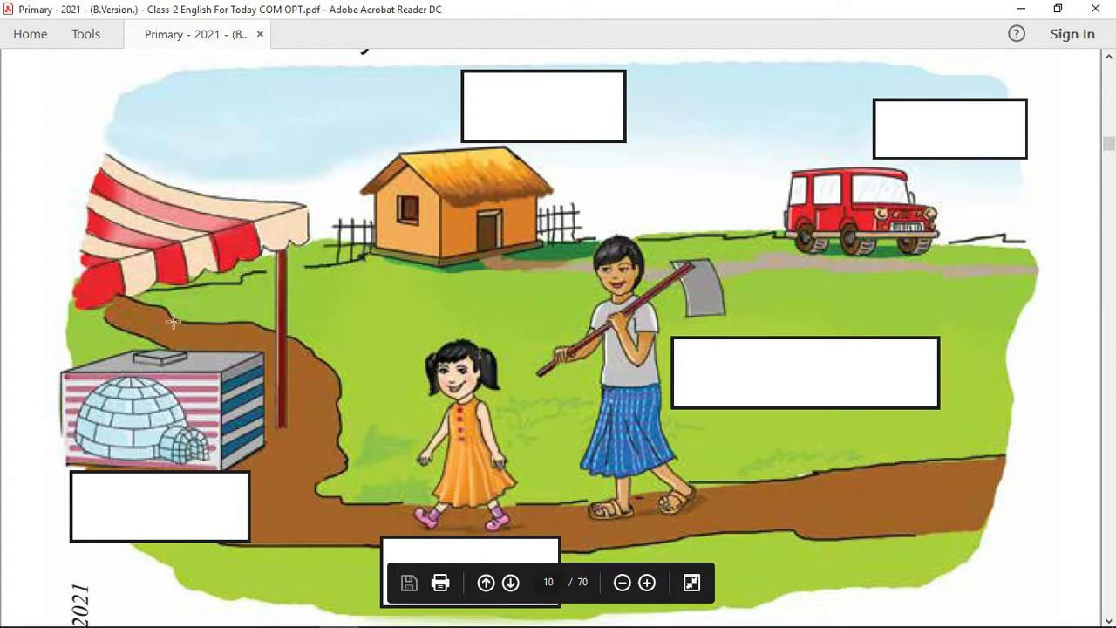
mouse_move(127, 487)
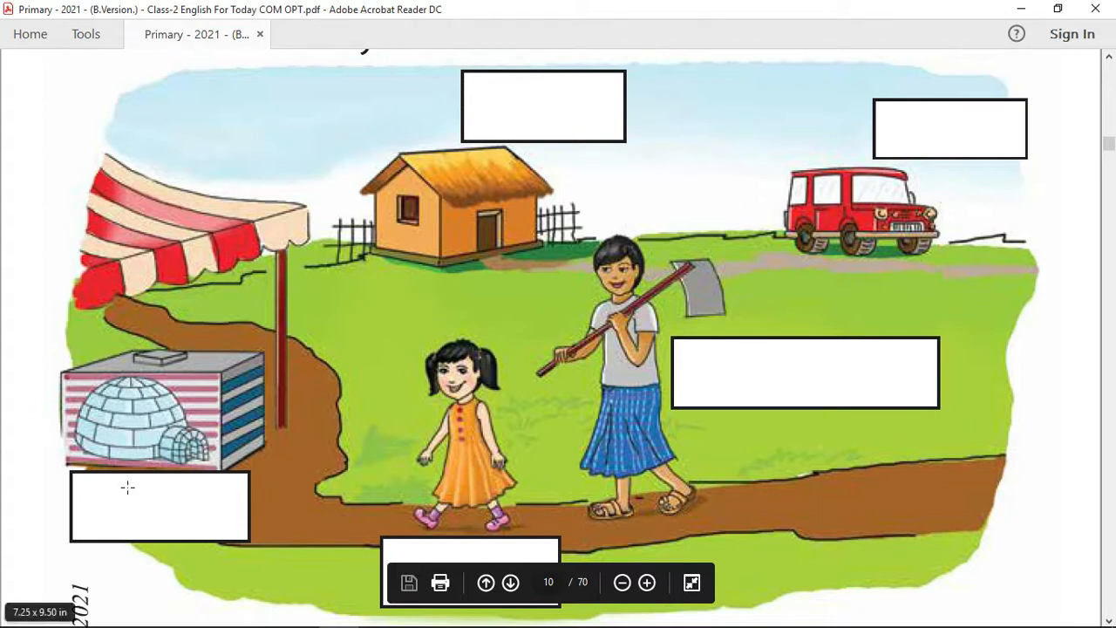